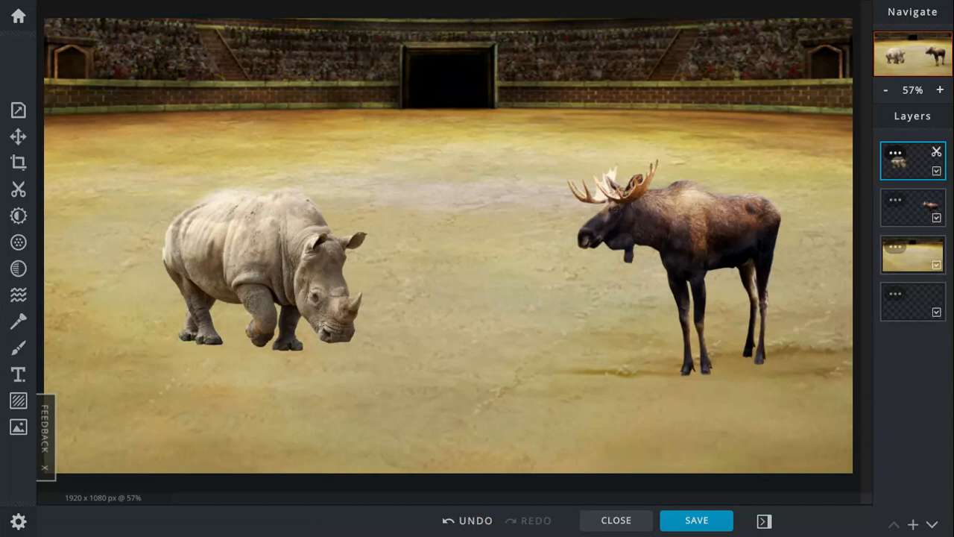
Show the browser's installed-extensions list over the finished rhino-and-moose arena composite
click(915, 36)
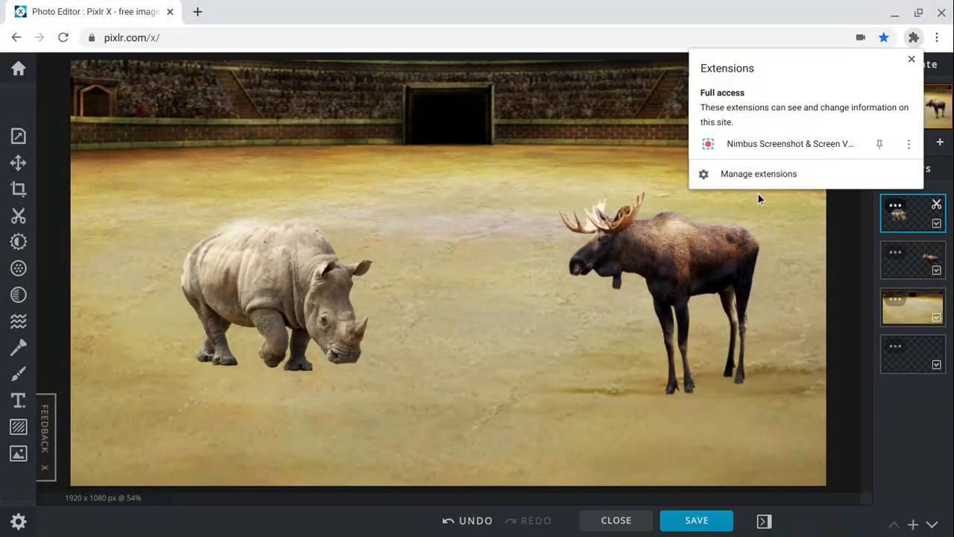